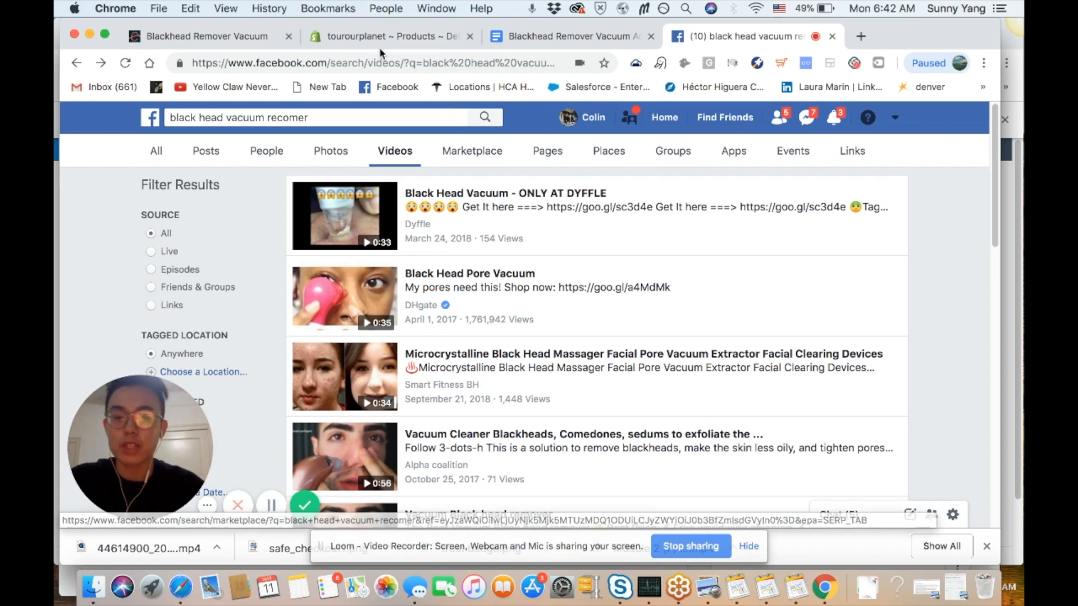
- Play DHgate's Black Head Pore Vacuum ad video on Facebook
left_click(199, 36)
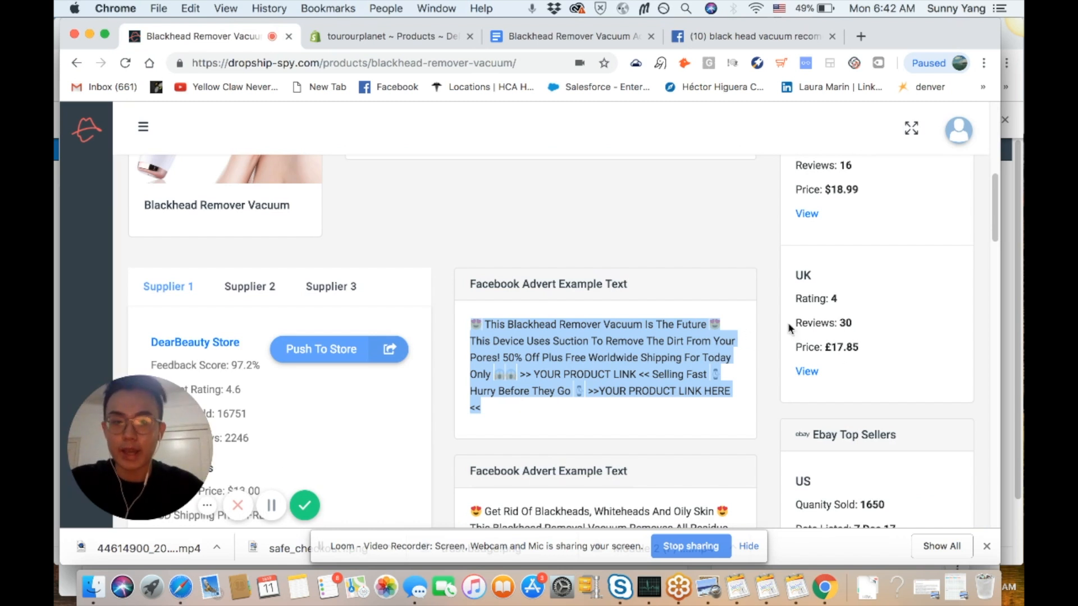
scroll("down", 3)
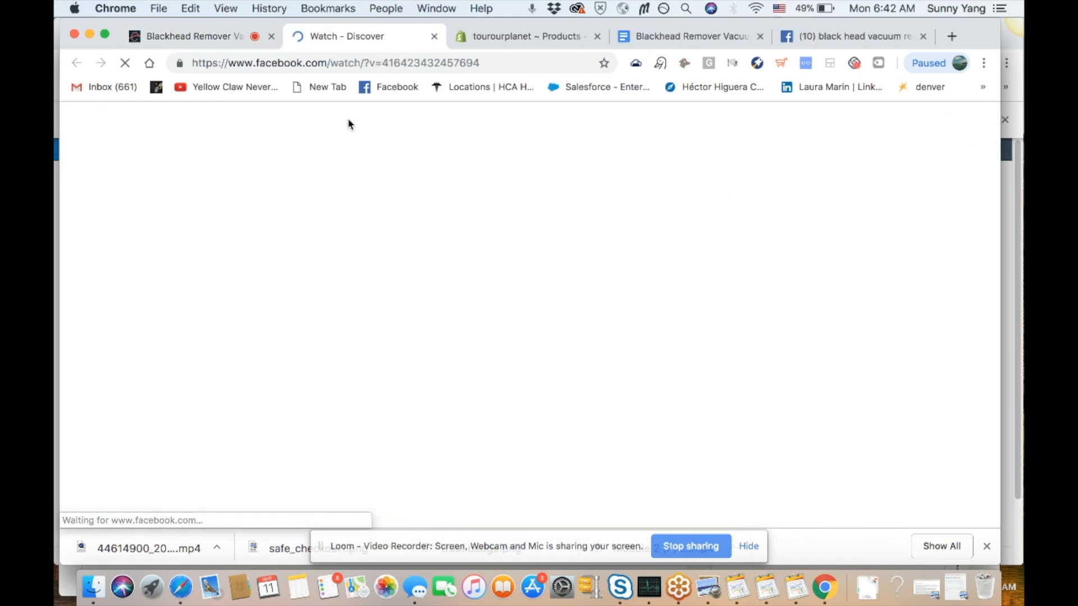
mouse_move(765, 587)
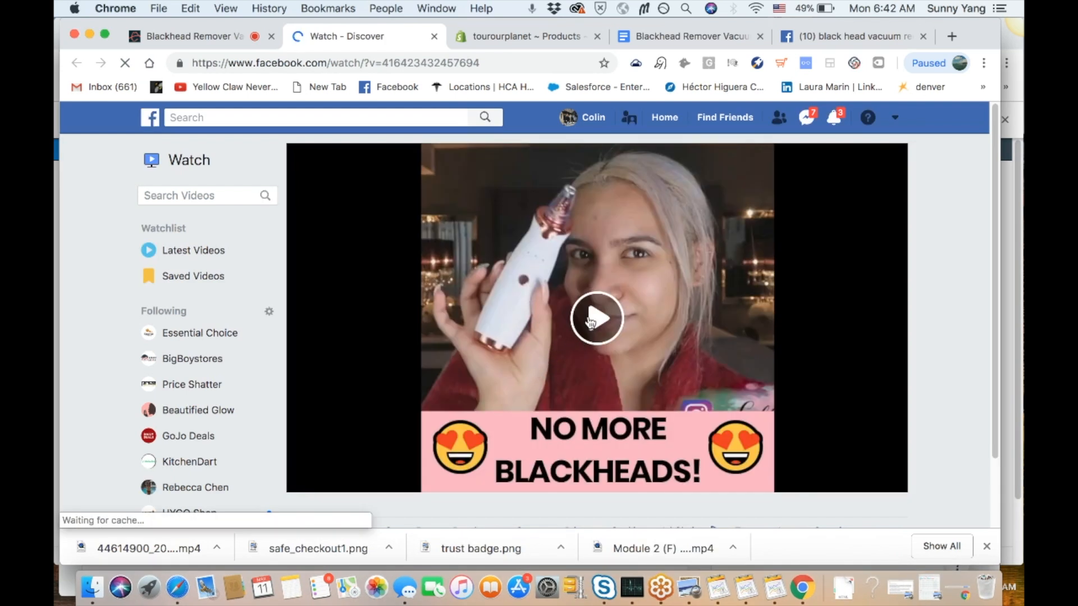
left_click(596, 318)
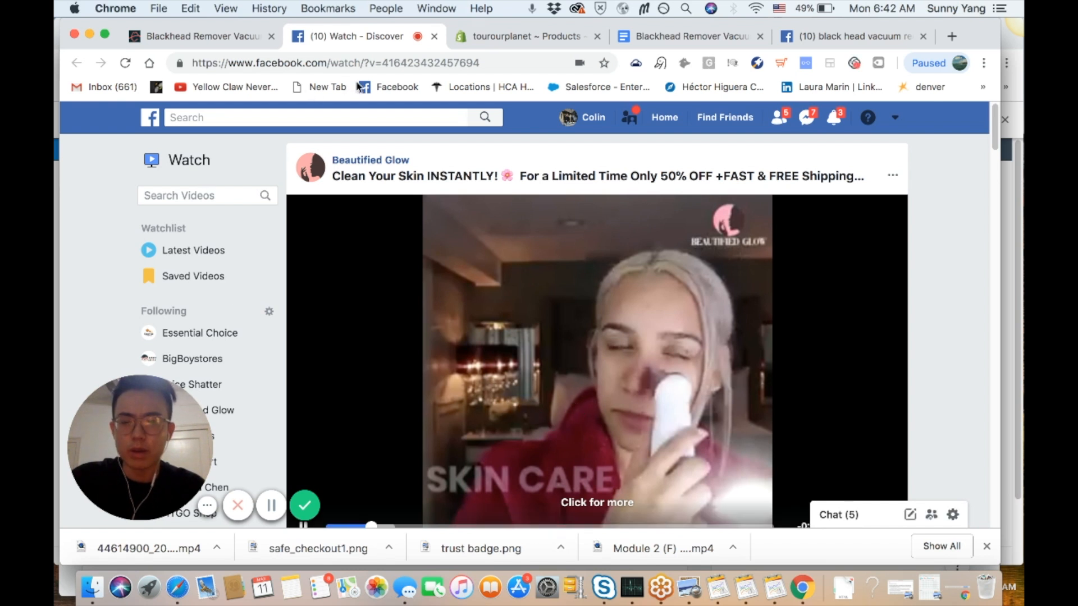
mouse_move(435, 36)
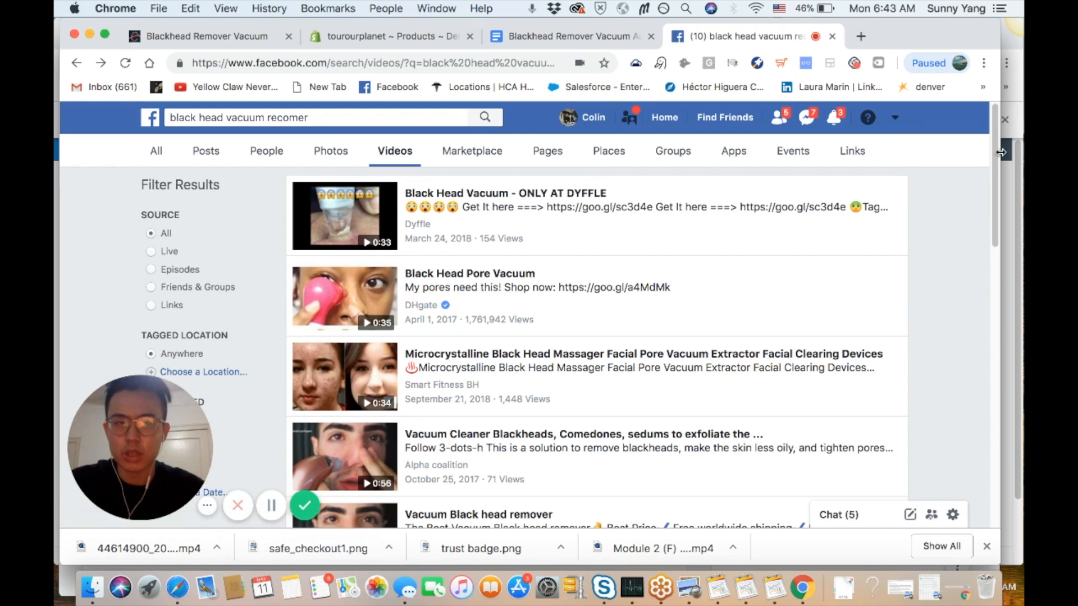
scroll("down", 3)
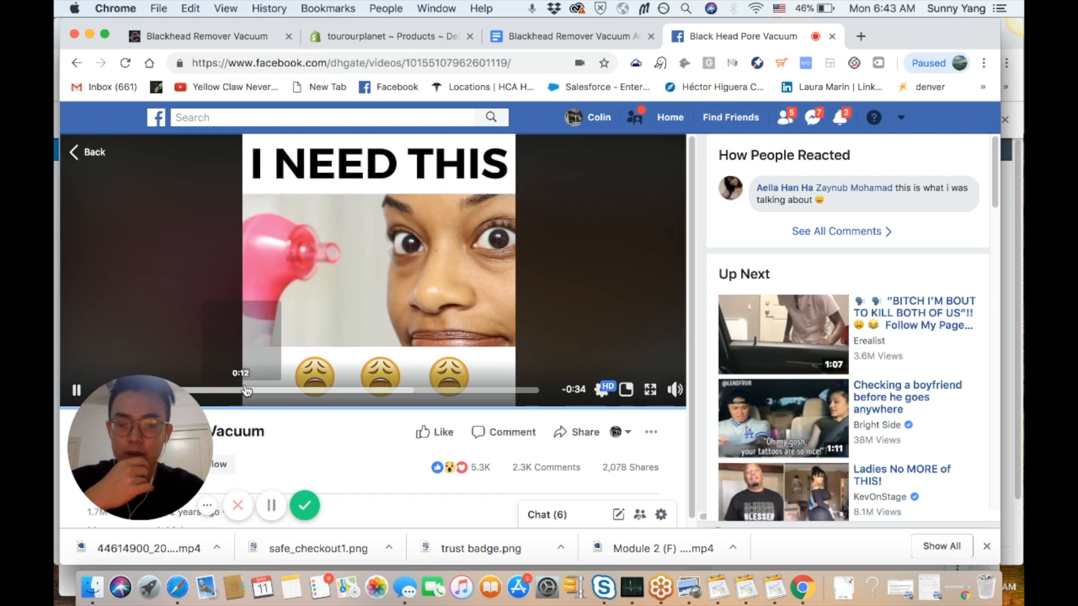
scroll("down", 3)
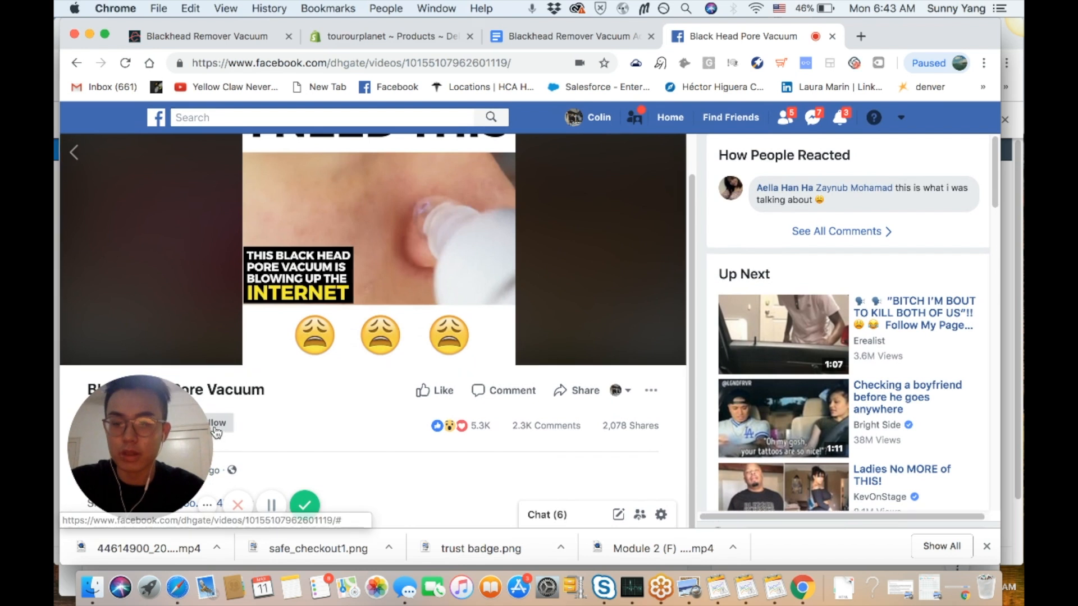
- Follow the DHgate page and set it to See First in the news feed
left_click(230, 422)
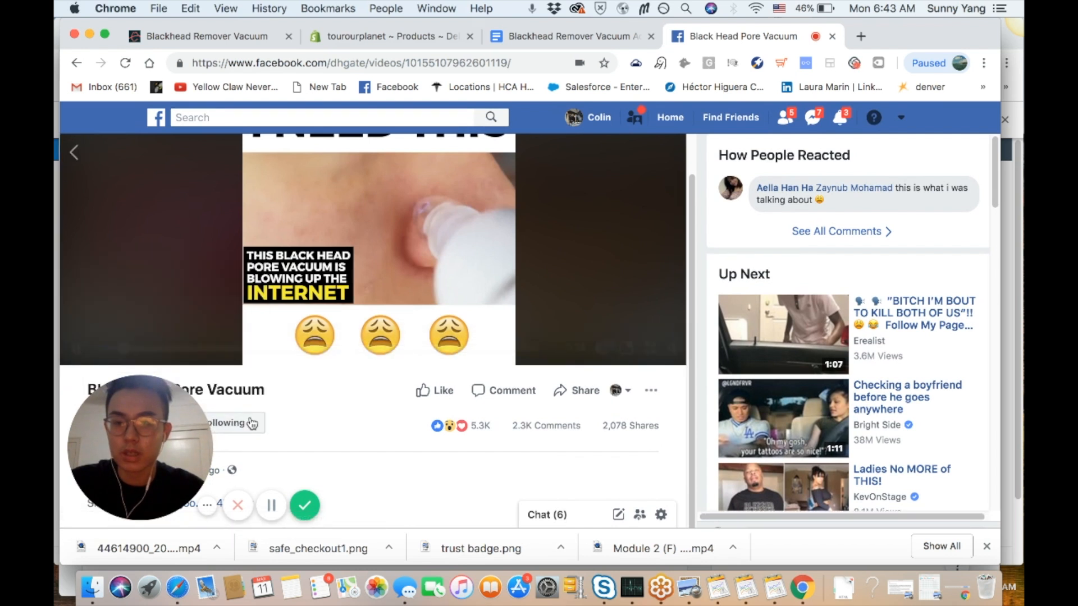
left_click(230, 423)
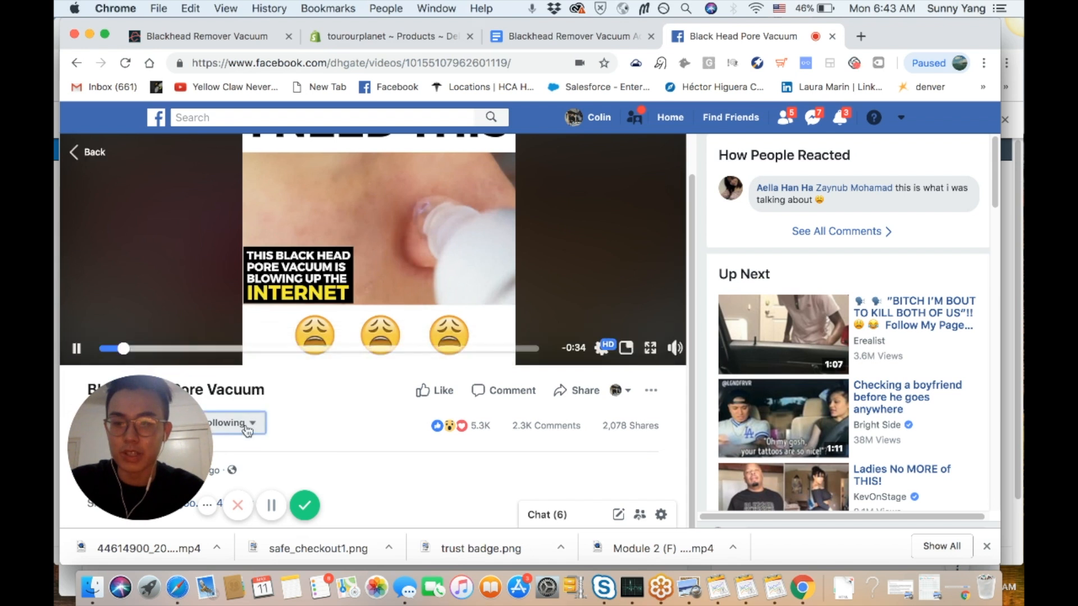
left_click(230, 422)
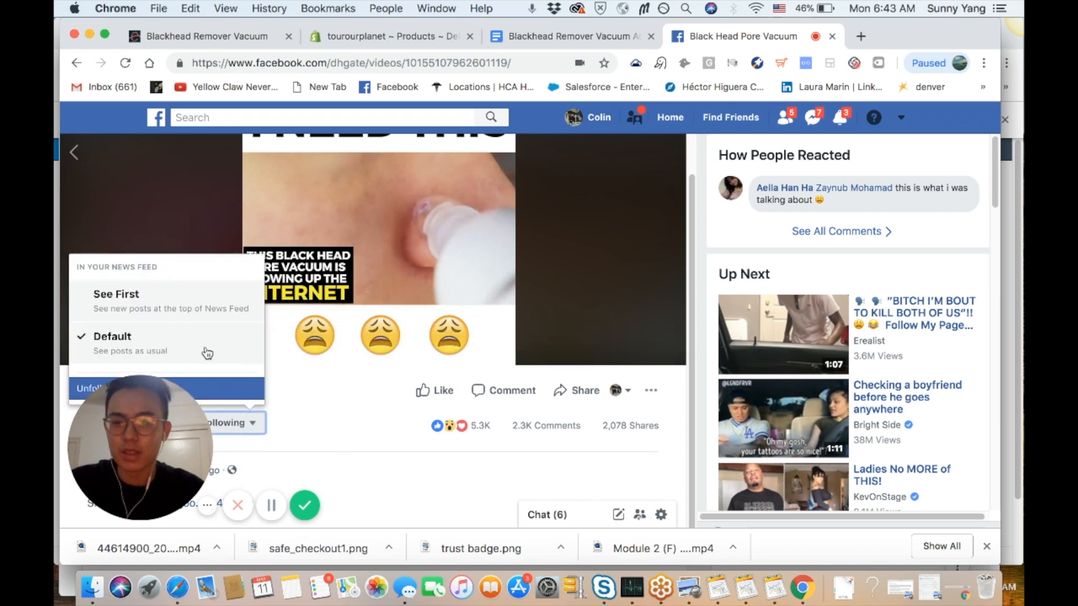
left_click(116, 293)
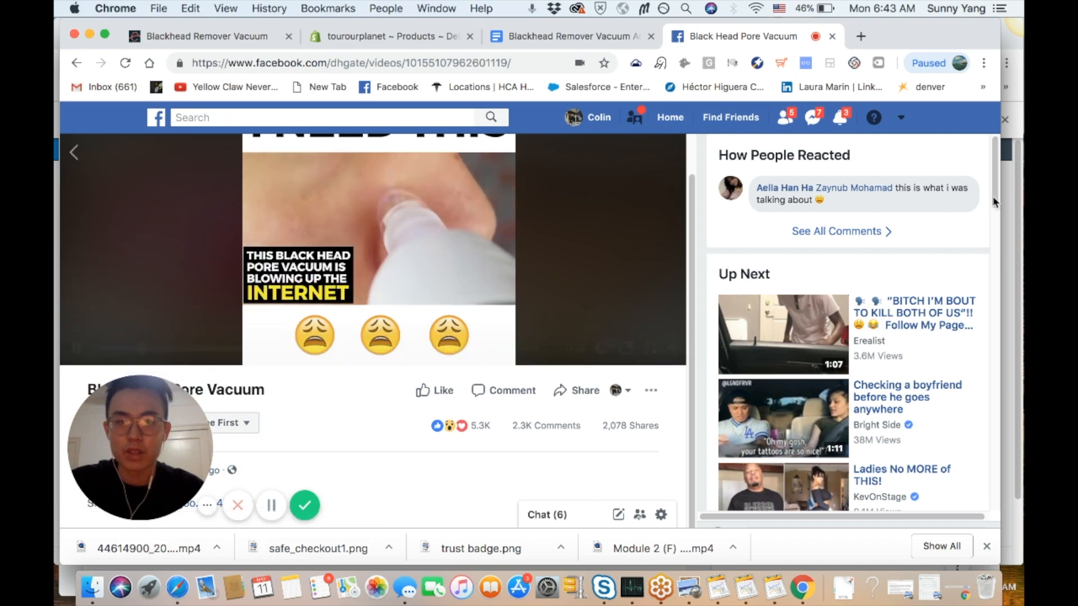
scroll("down", 3)
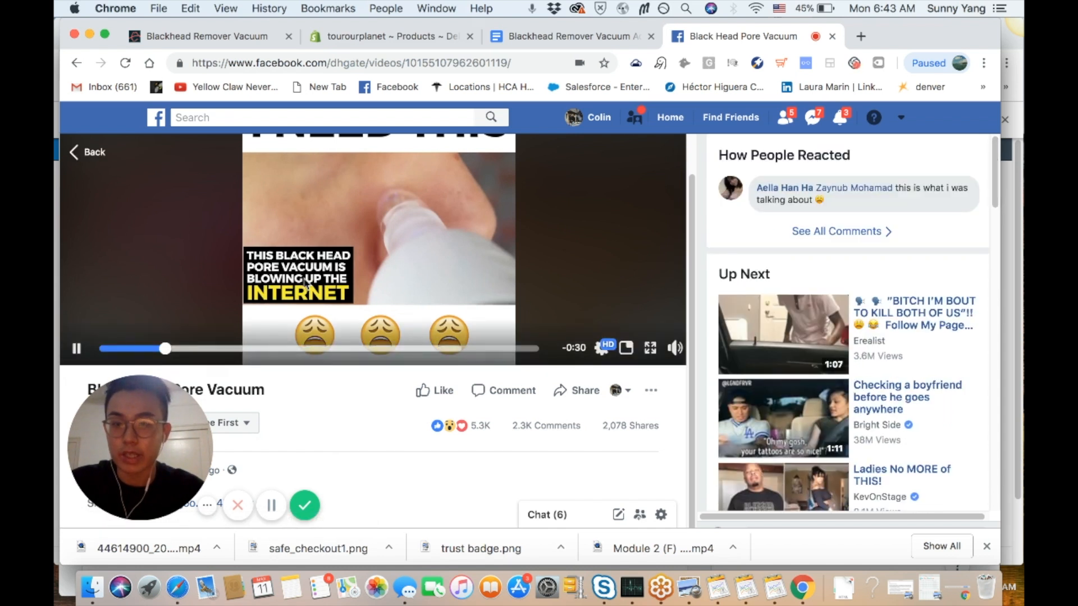
mouse_move(693, 260)
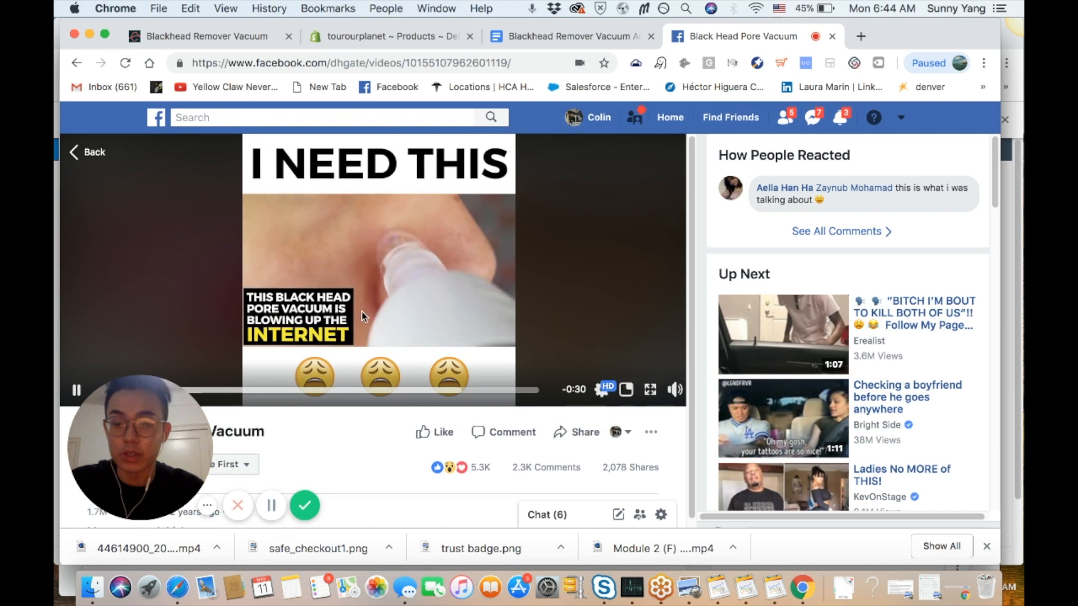
mouse_move(395, 368)
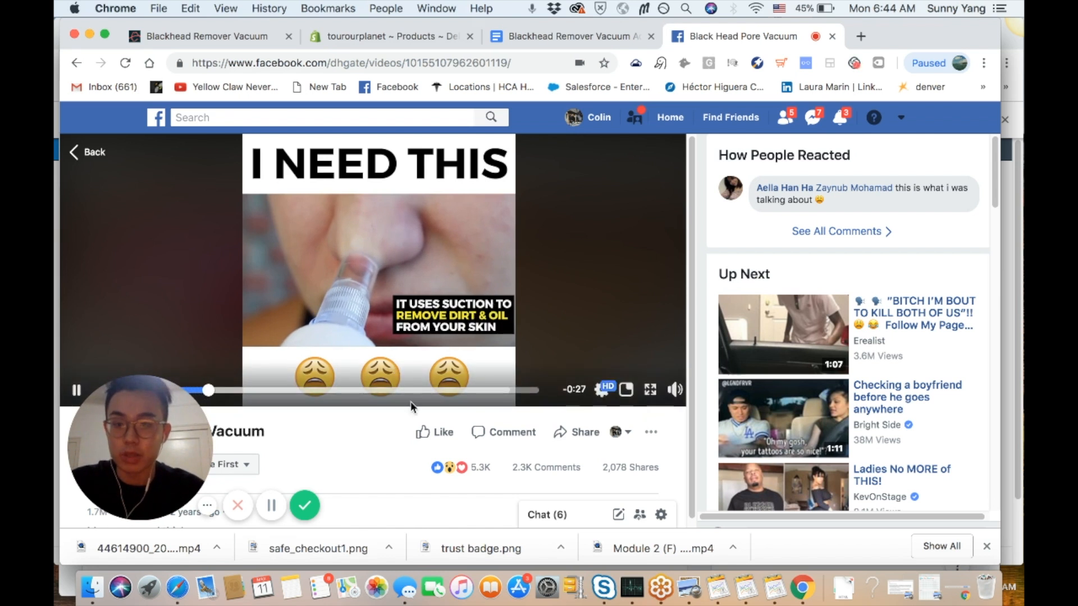
mouse_move(330, 355)
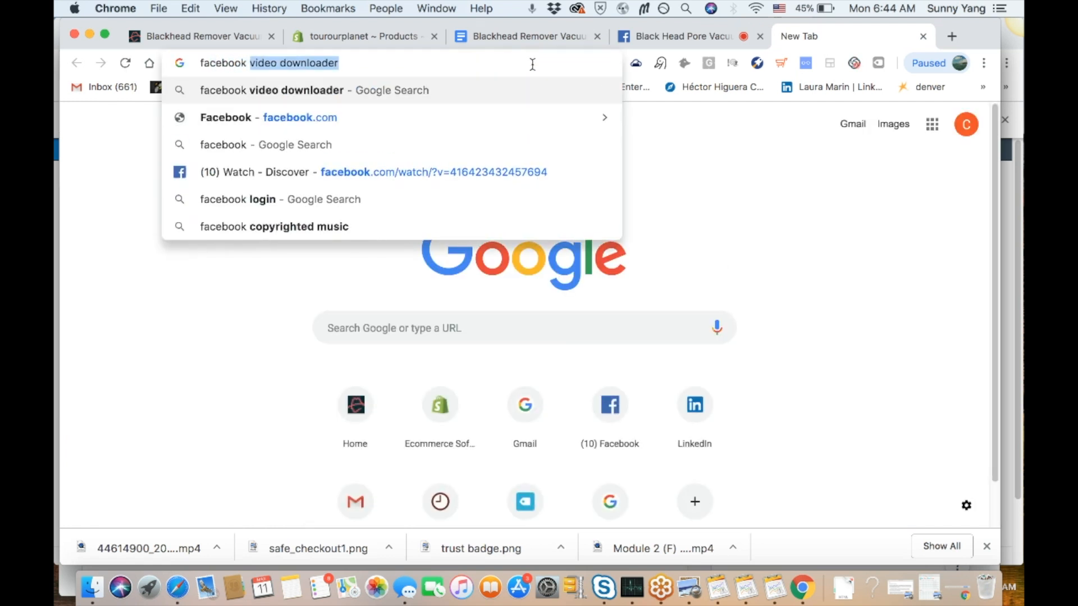
- Paste the DHgate video link into fbdownload.io and fetch its download options
key("Enter")
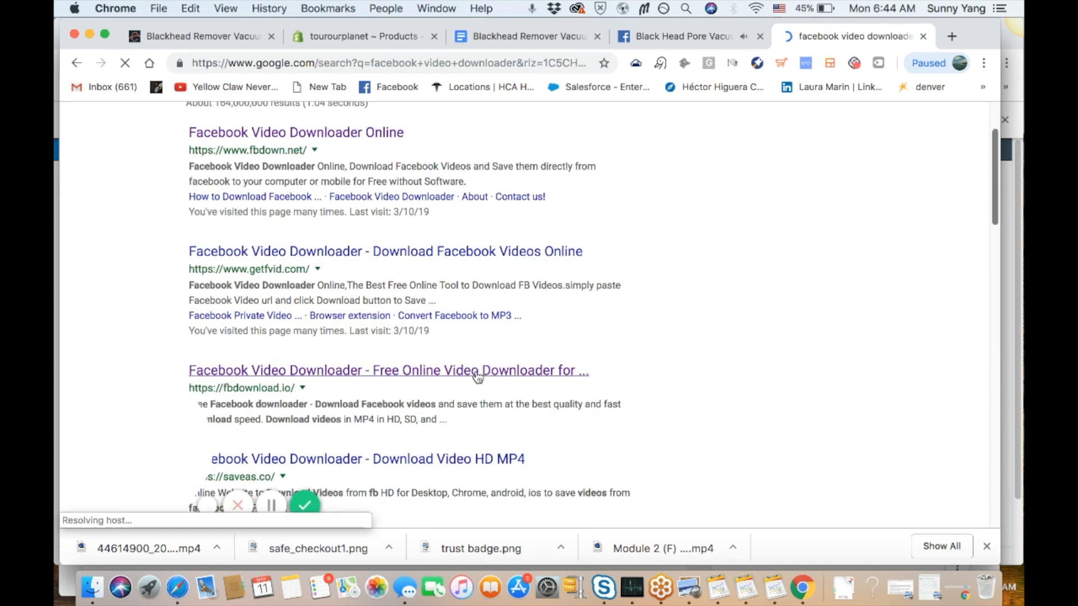
left_click(677, 36)
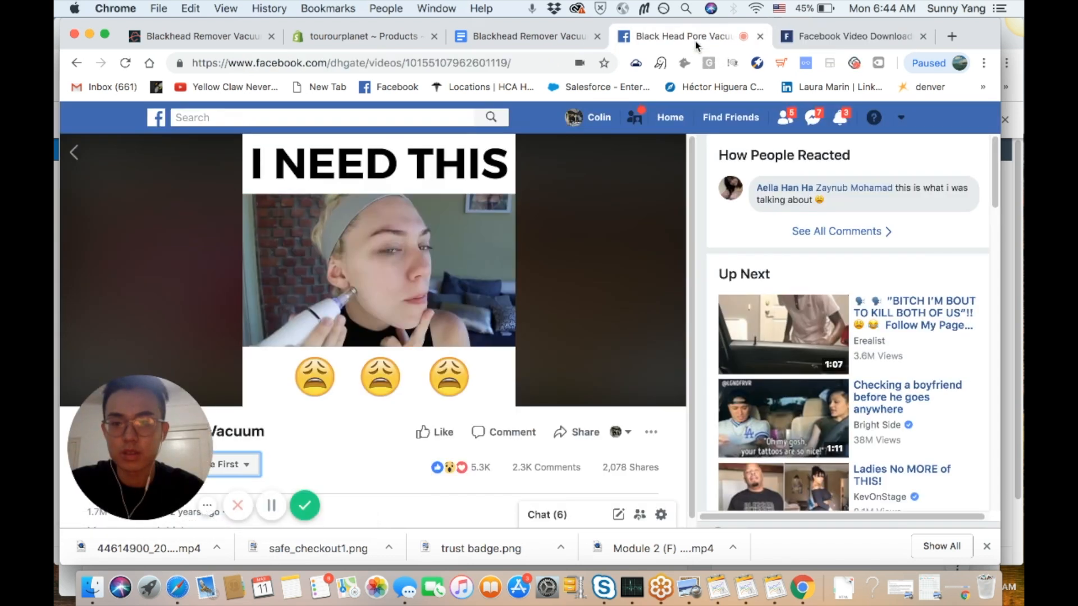
left_click(351, 62)
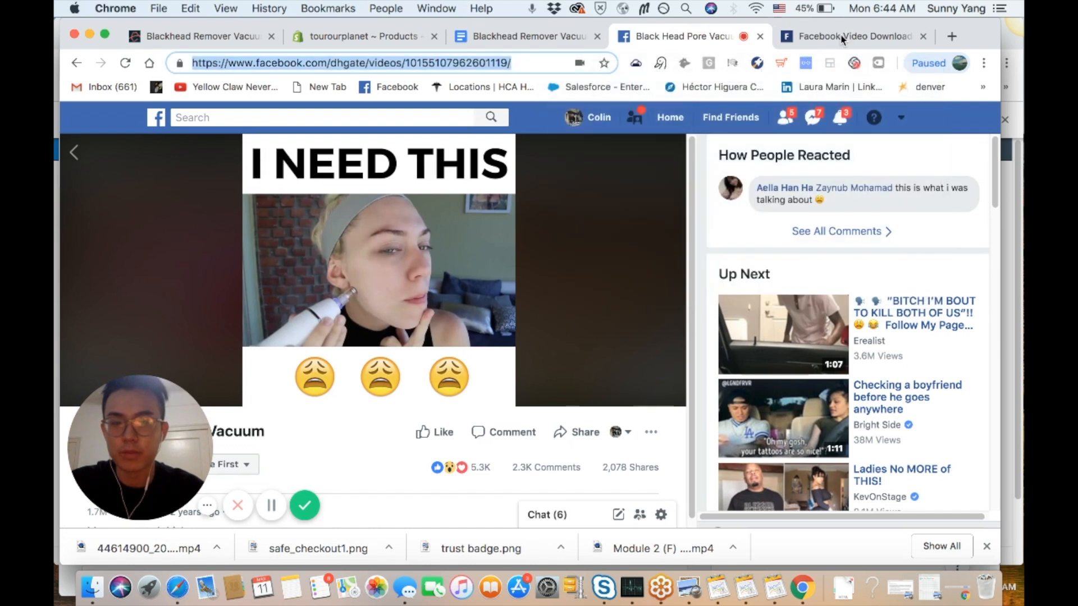
left_click(853, 36)
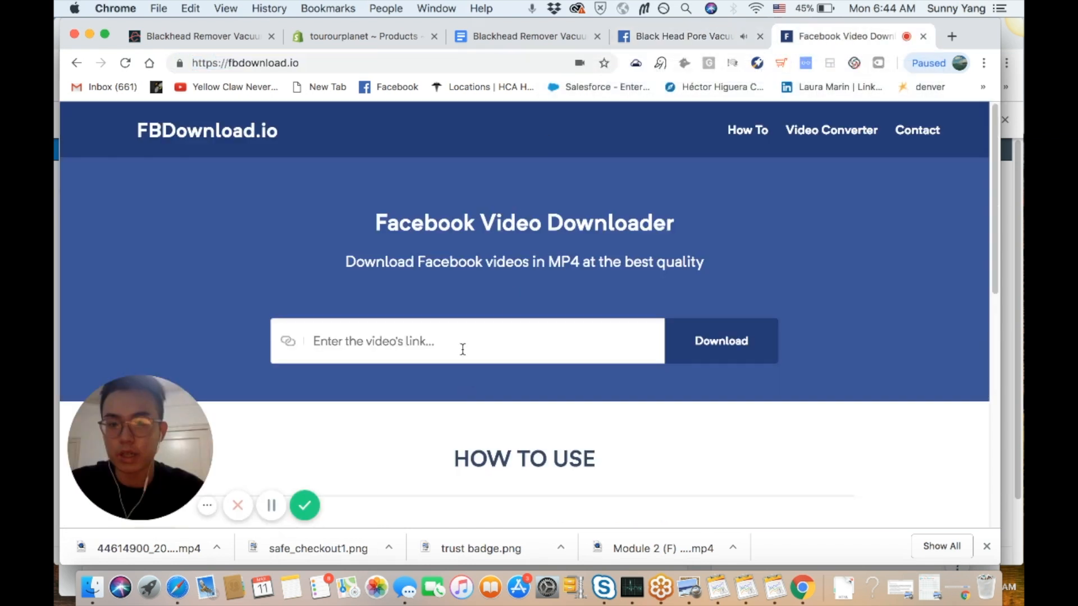
left_click(468, 341)
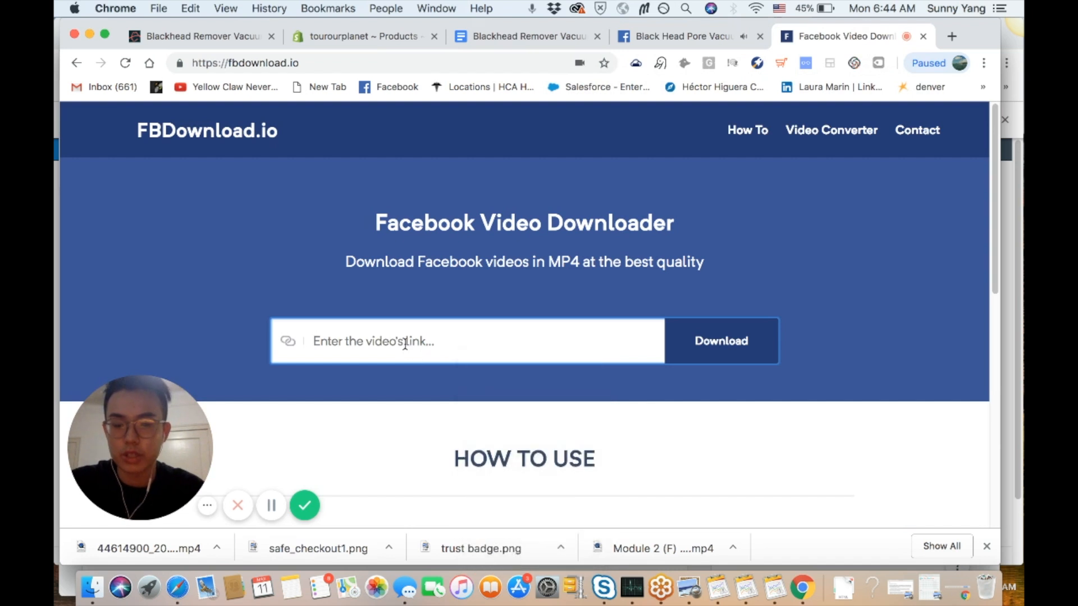
type("https://www.facebook.com/dhgate/videos/10155107962601119/")
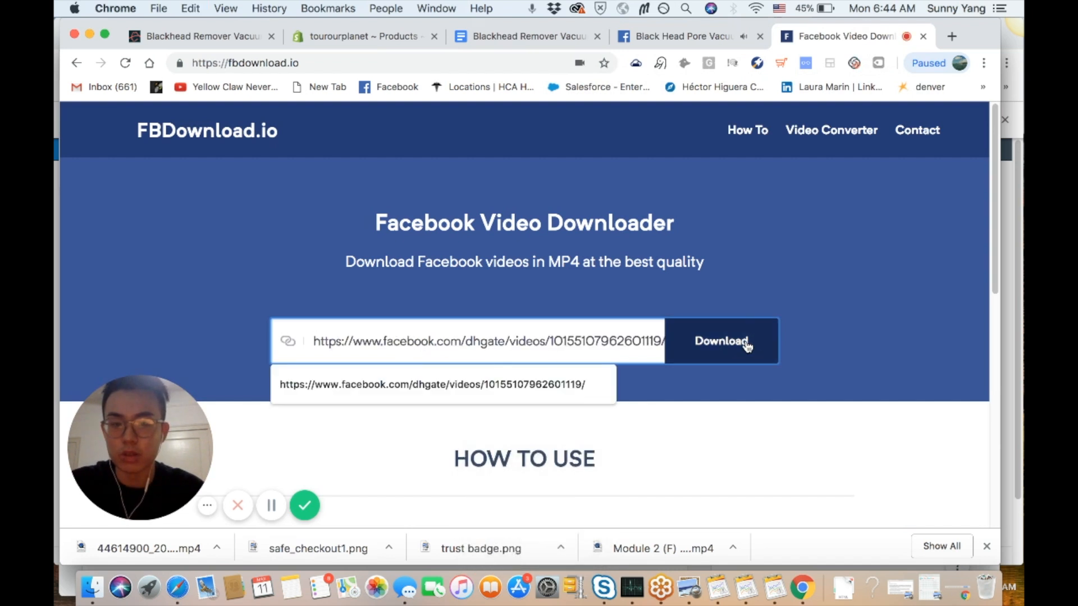
left_click(721, 341)
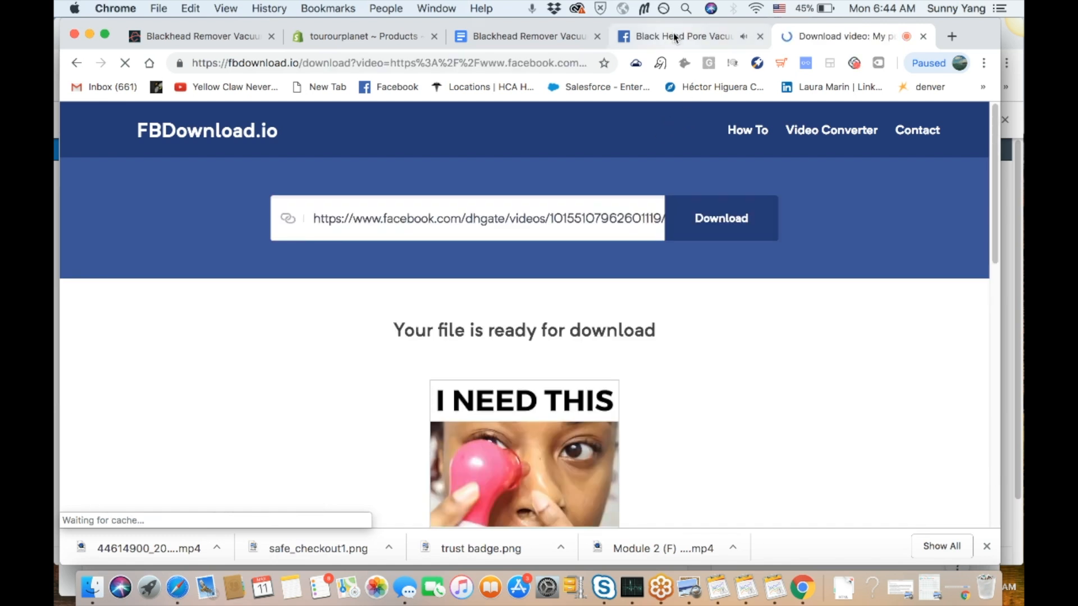
- Open the HD (Mirror) version and save the video as an mp4
left_click(681, 36)
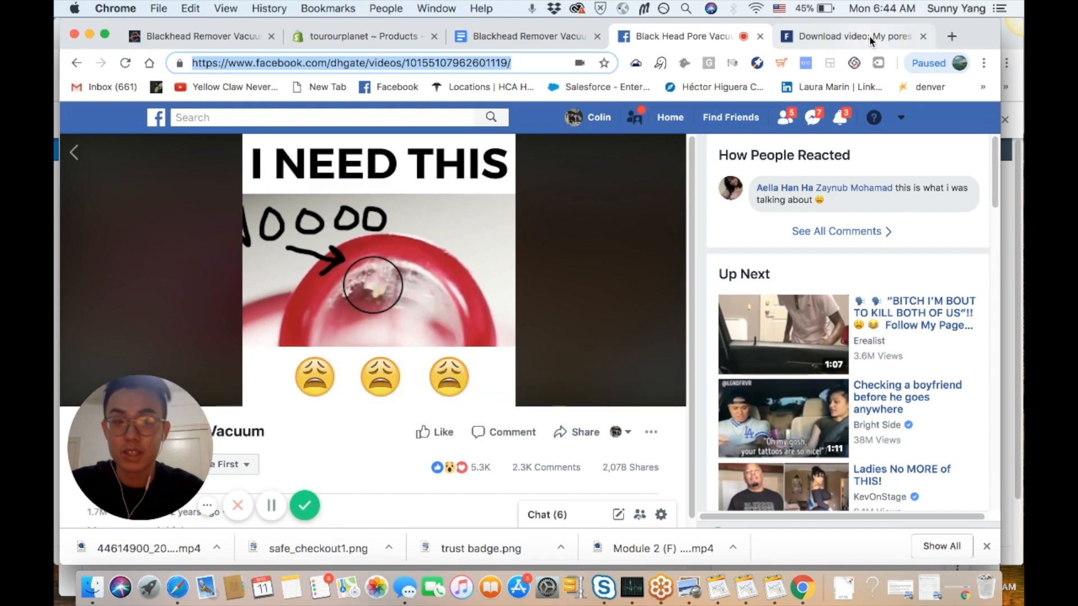
left_click(852, 35)
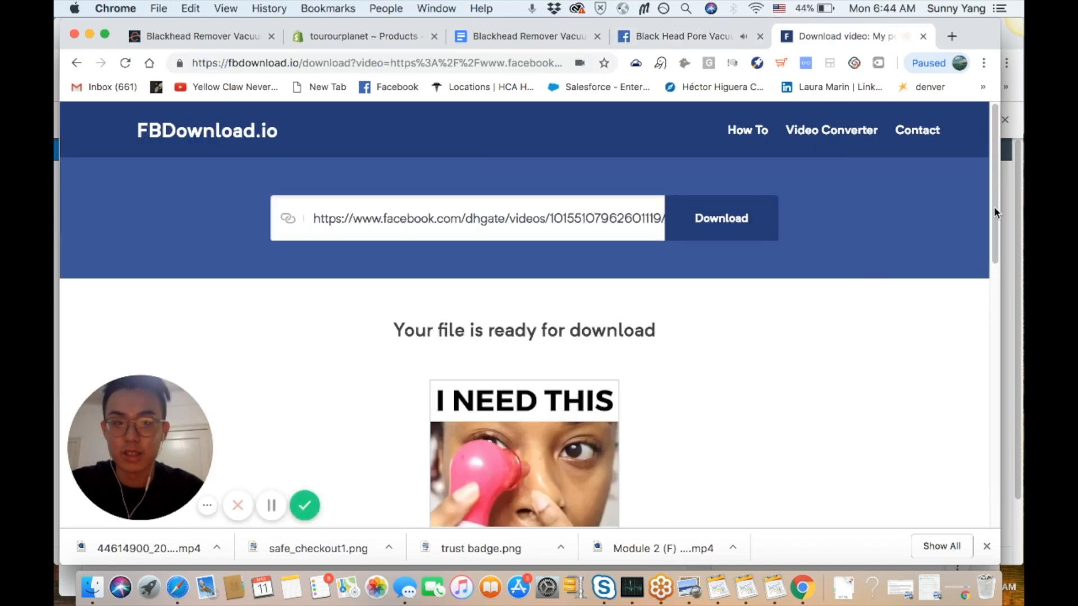
scroll("down", 3)
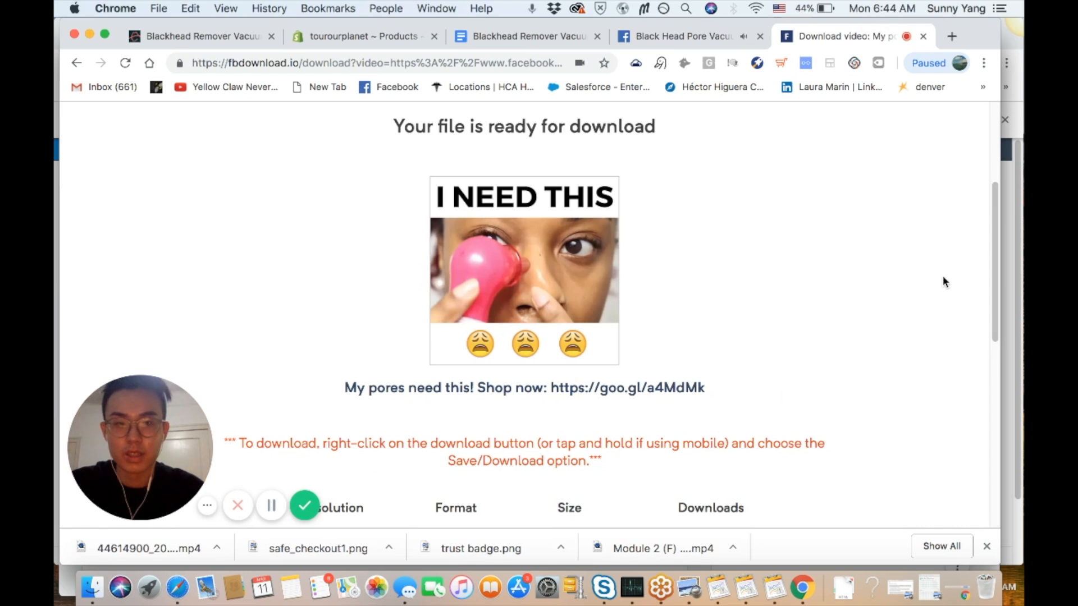
scroll("down", 3)
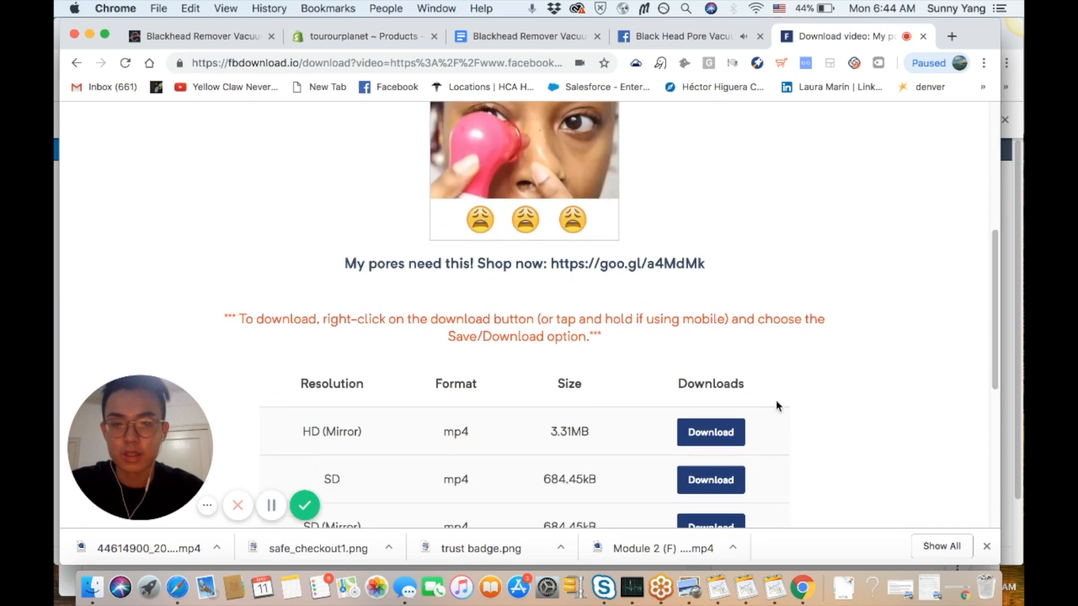
mouse_move(710, 431)
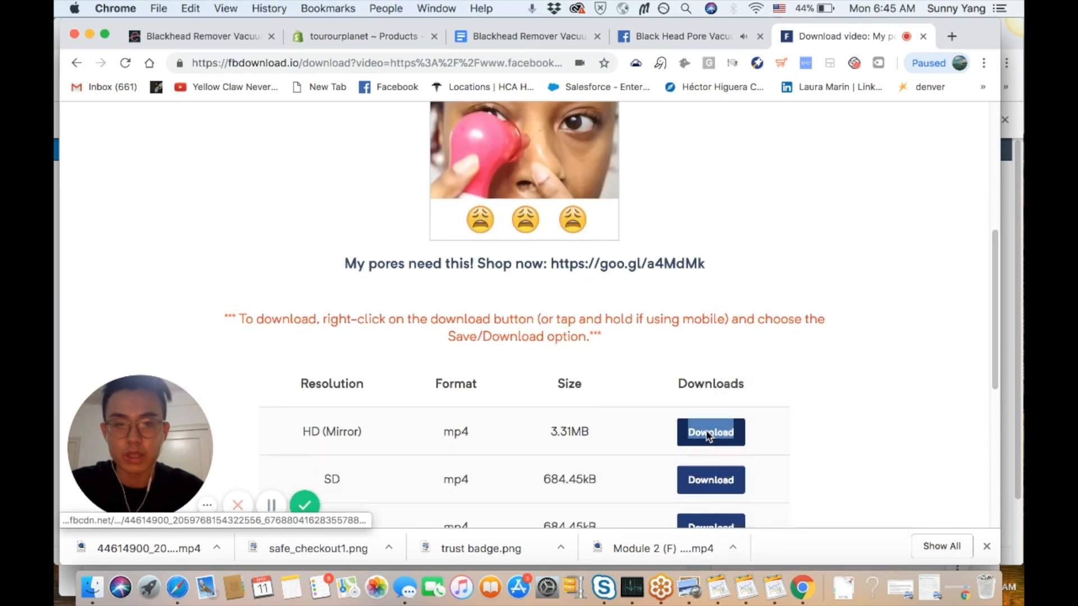
left_click(710, 432)
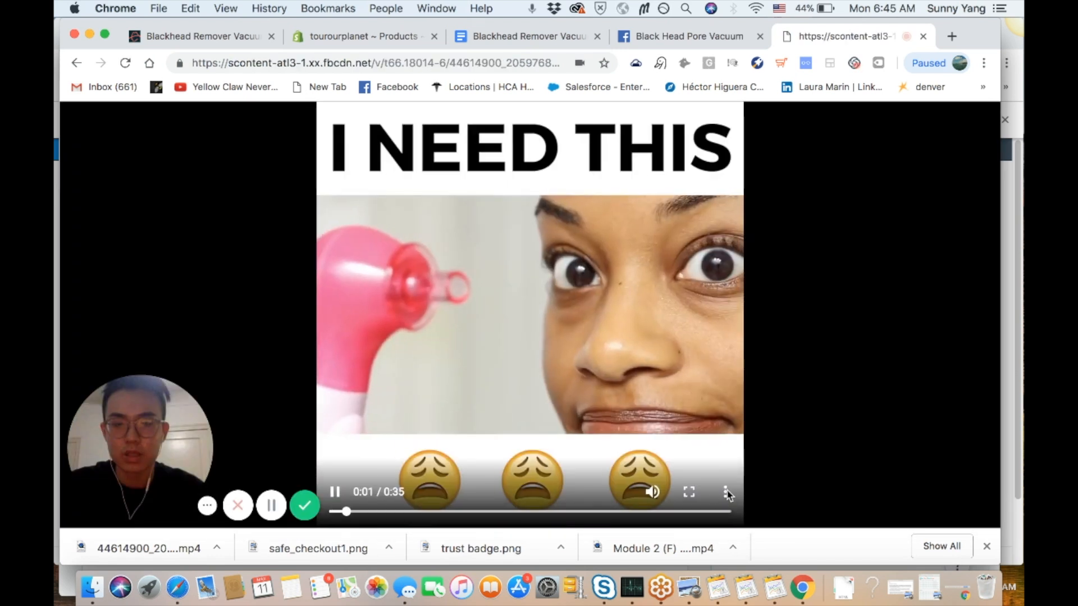
left_click(726, 492)
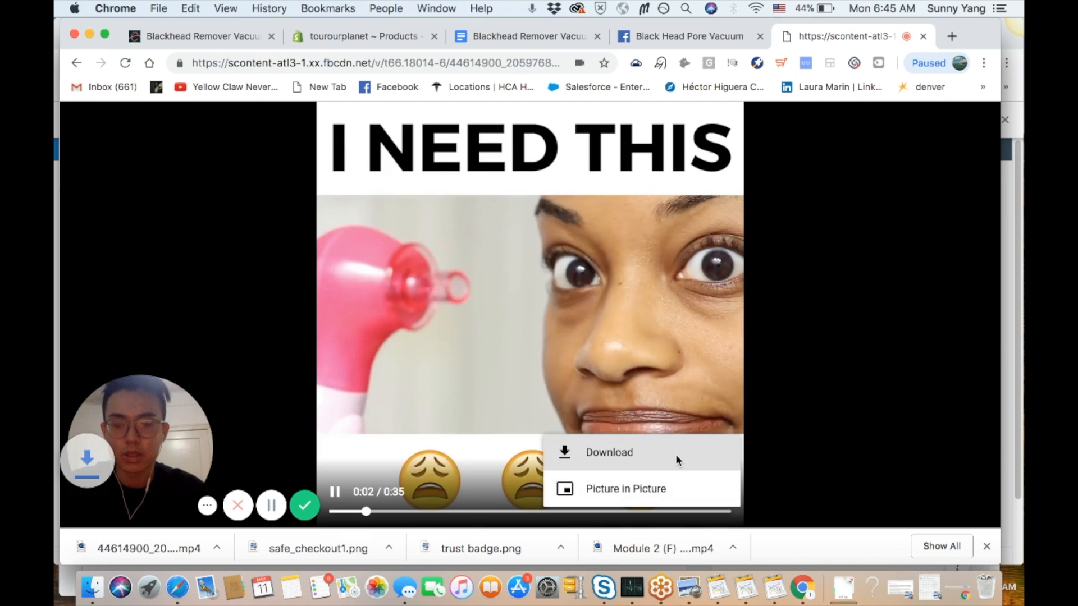
left_click(609, 453)
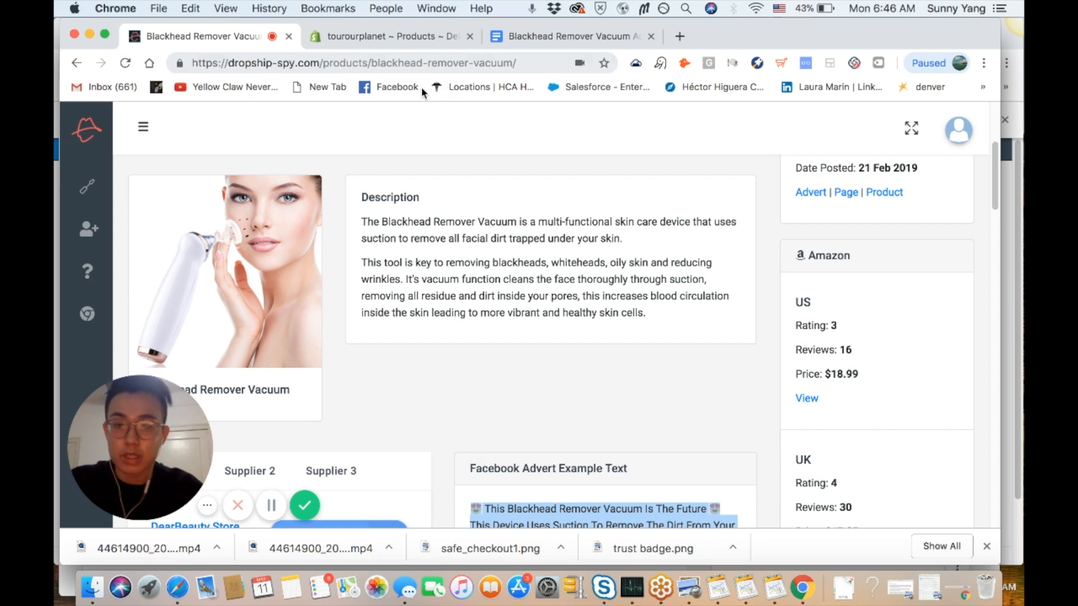
mouse_move(307, 225)
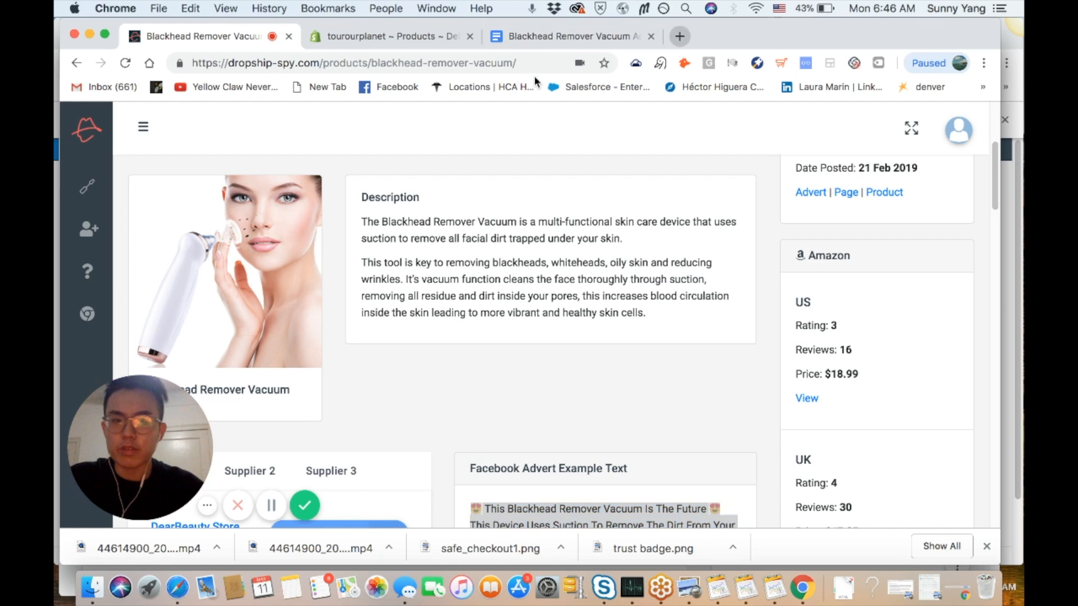
- In a new tab, search 'wevideo', then choose the 'non copyrighted music' suggestion
left_click(679, 36)
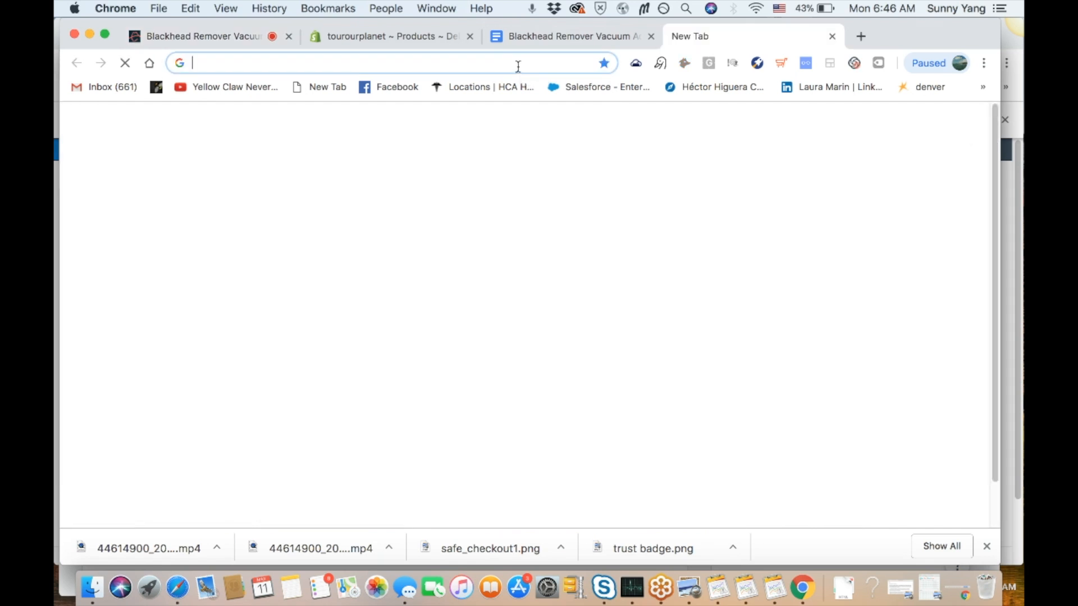
type("wevideo&rlz=1C5CHFA_enUS834US...")
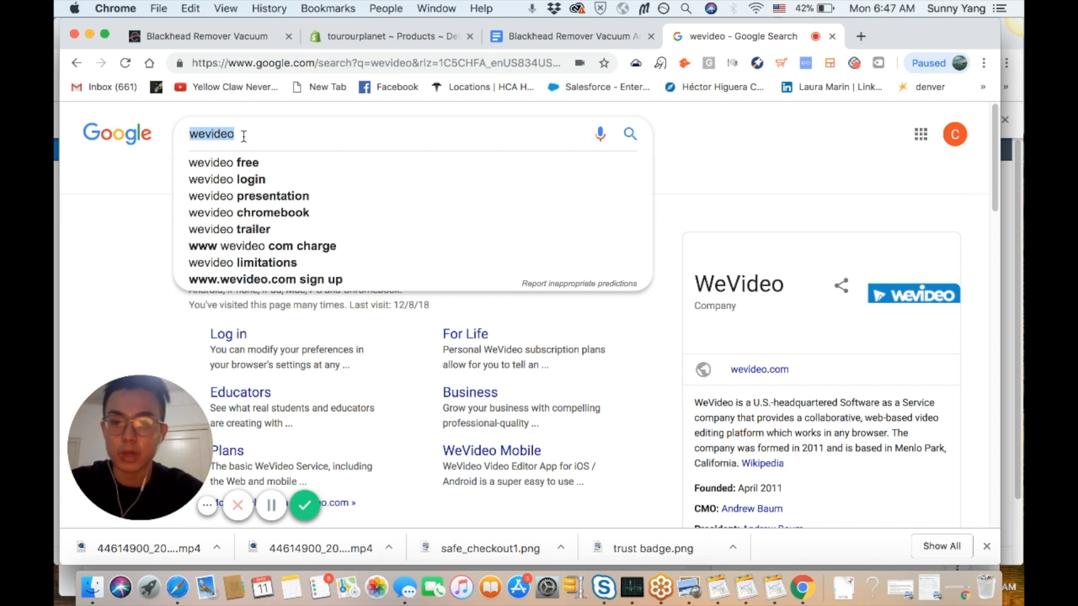
type("none copy")
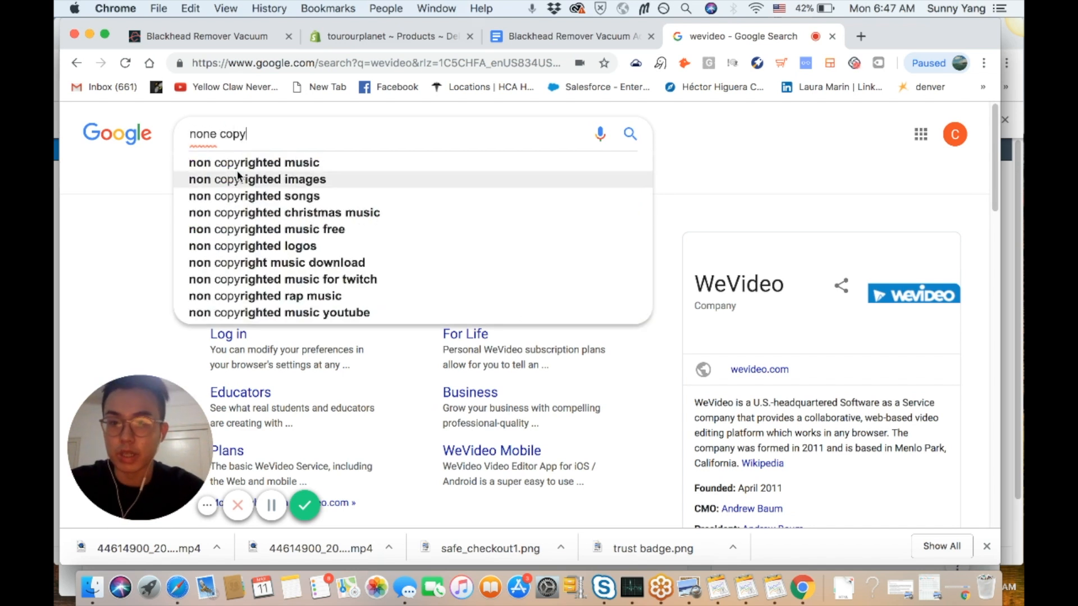
left_click(254, 162)
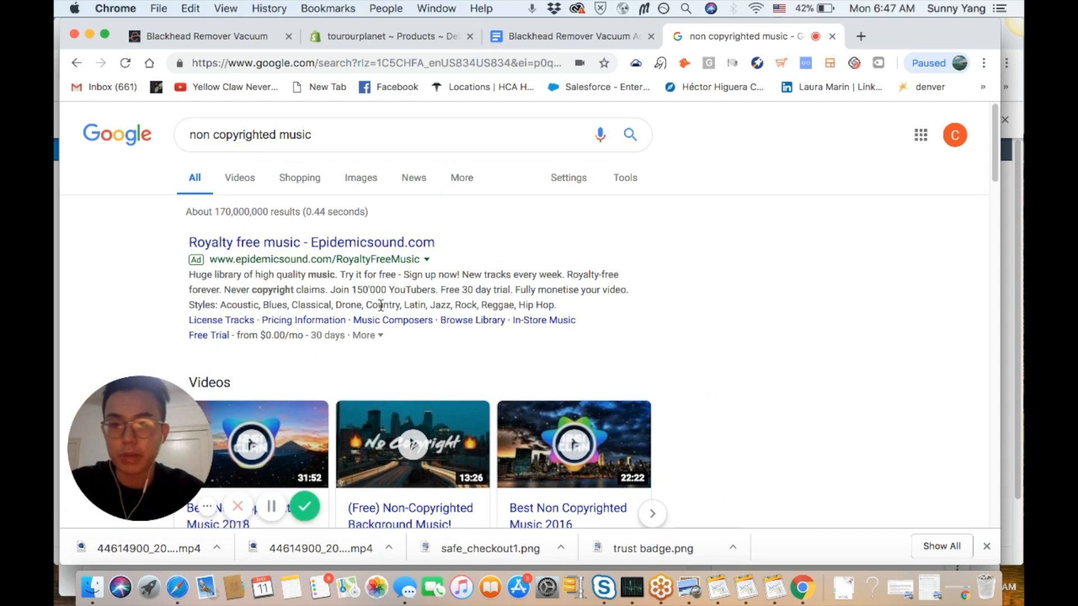
scroll("down", 3)
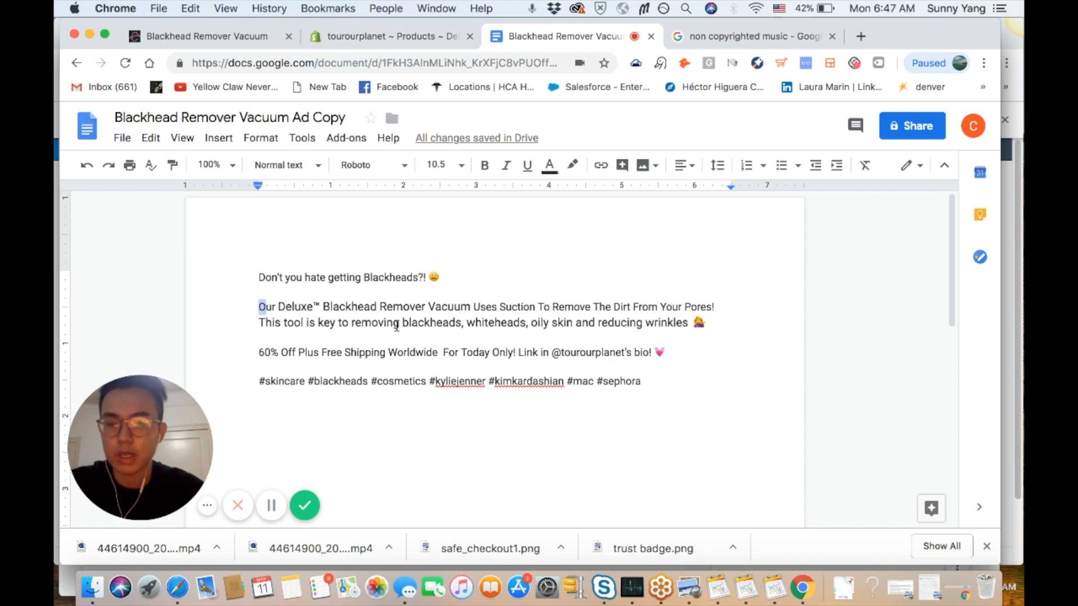
- Check the Ad Copy doc's opening lines against Dropship Spy's product description
left_click(389, 36)
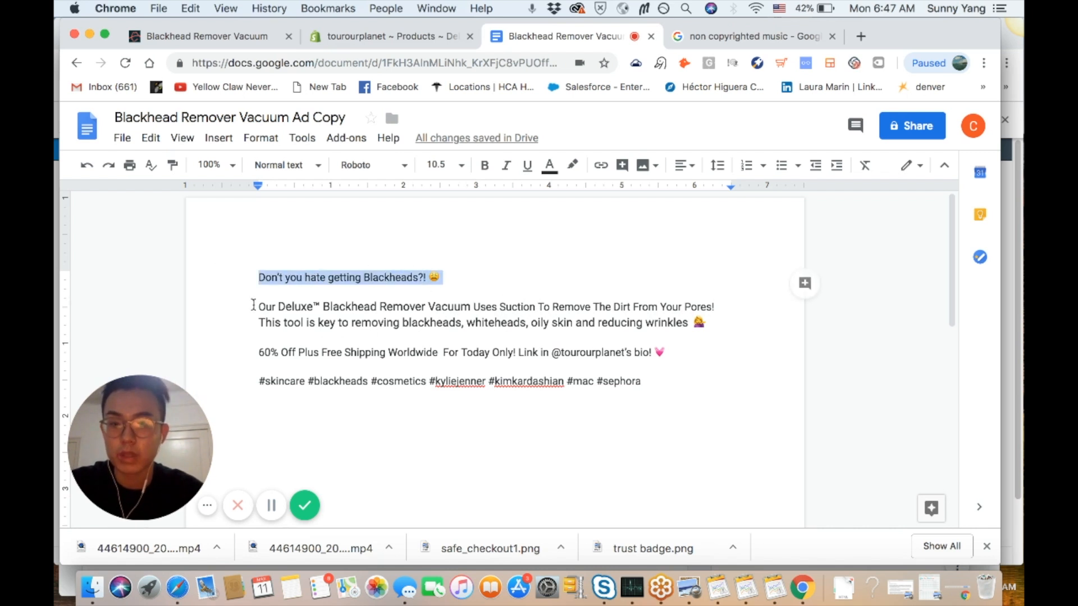
left_click(259, 307)
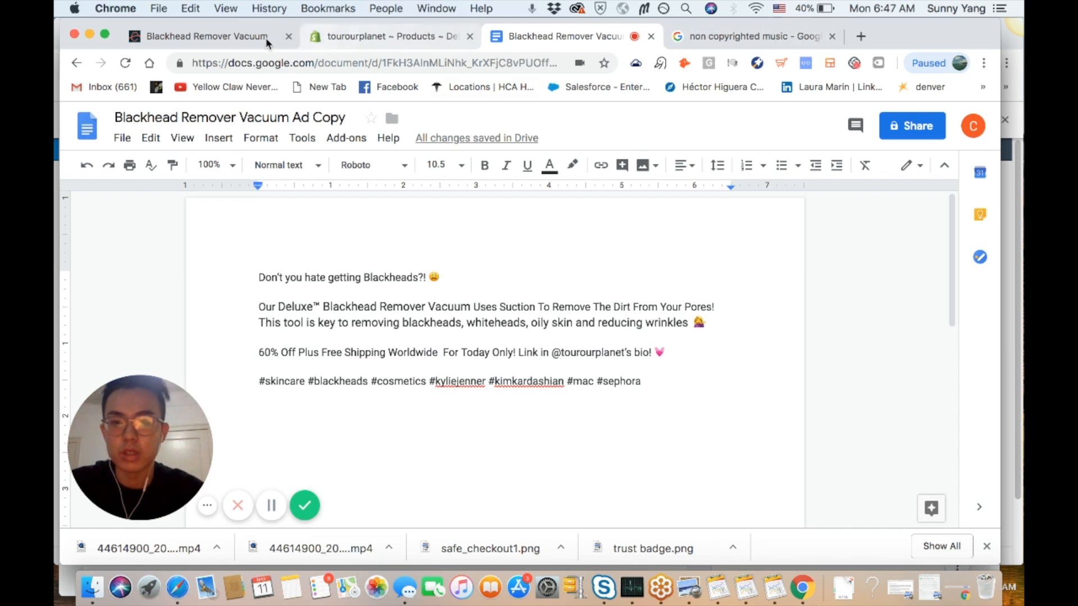
left_click(205, 36)
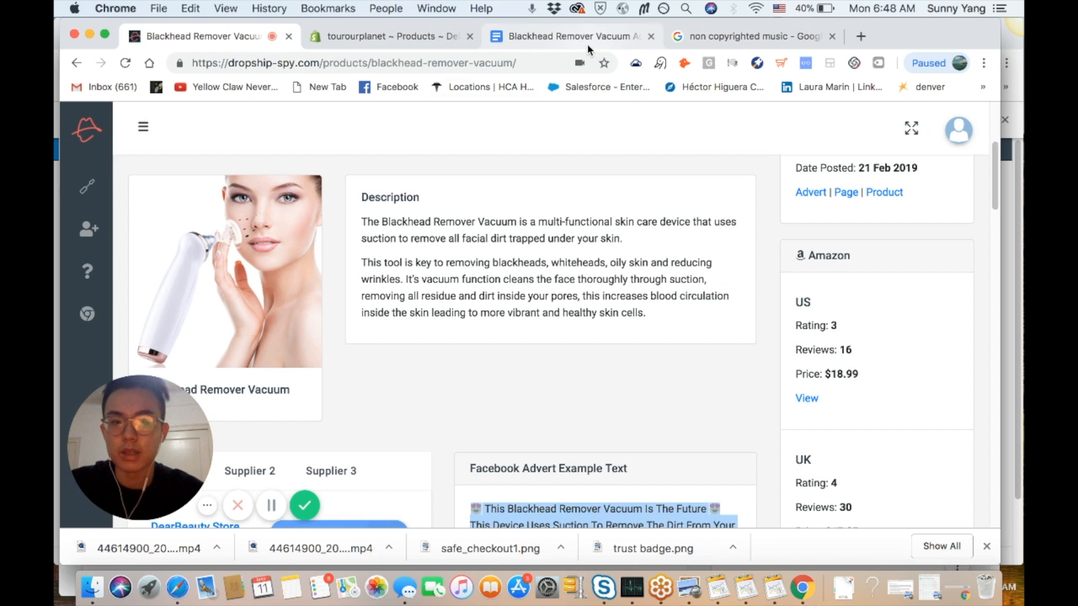
left_click(567, 36)
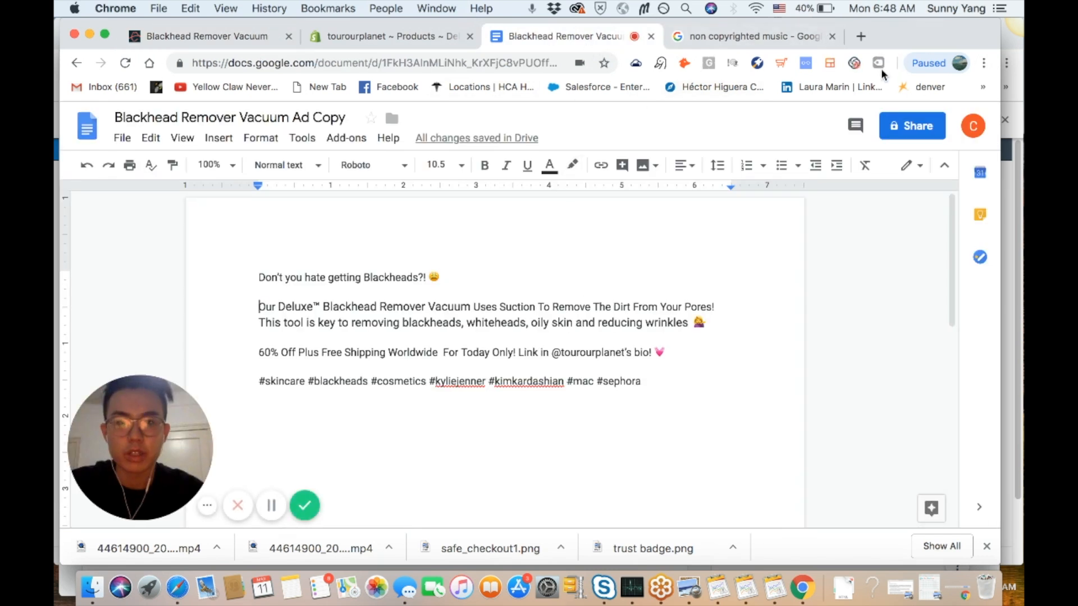
mouse_move(879, 62)
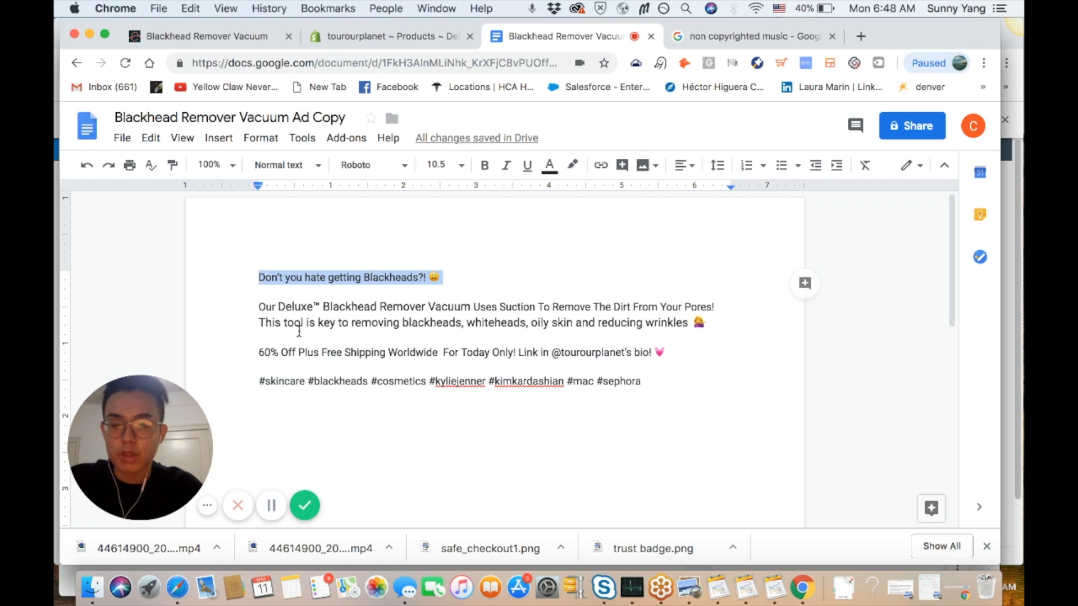
- Select the word 'Deluxe™' and review the 60% Off offer line
left_click(313, 307)
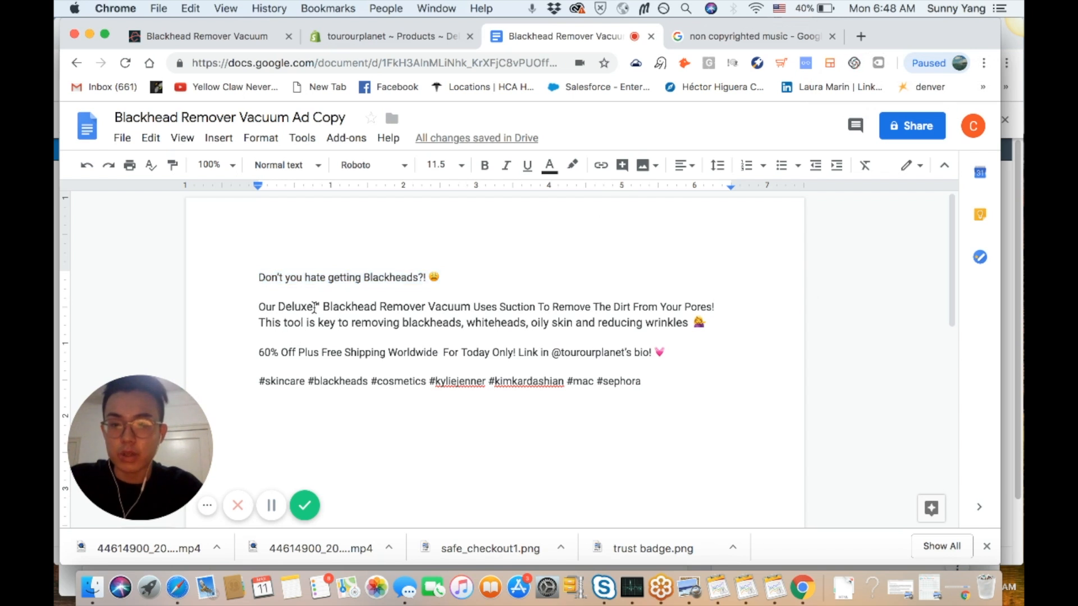
double_click(296, 307)
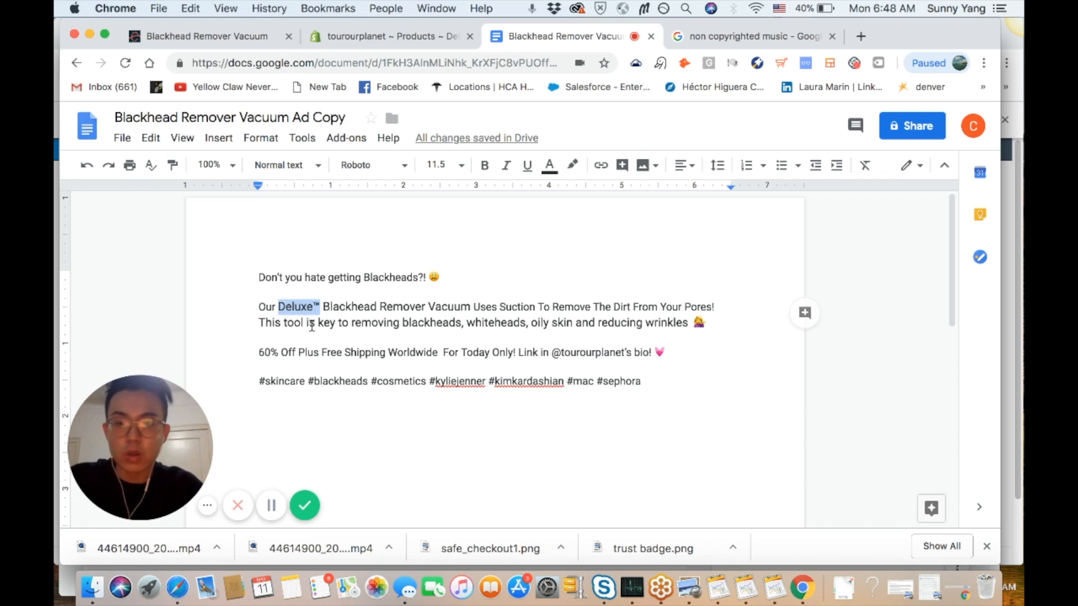
mouse_move(260, 352)
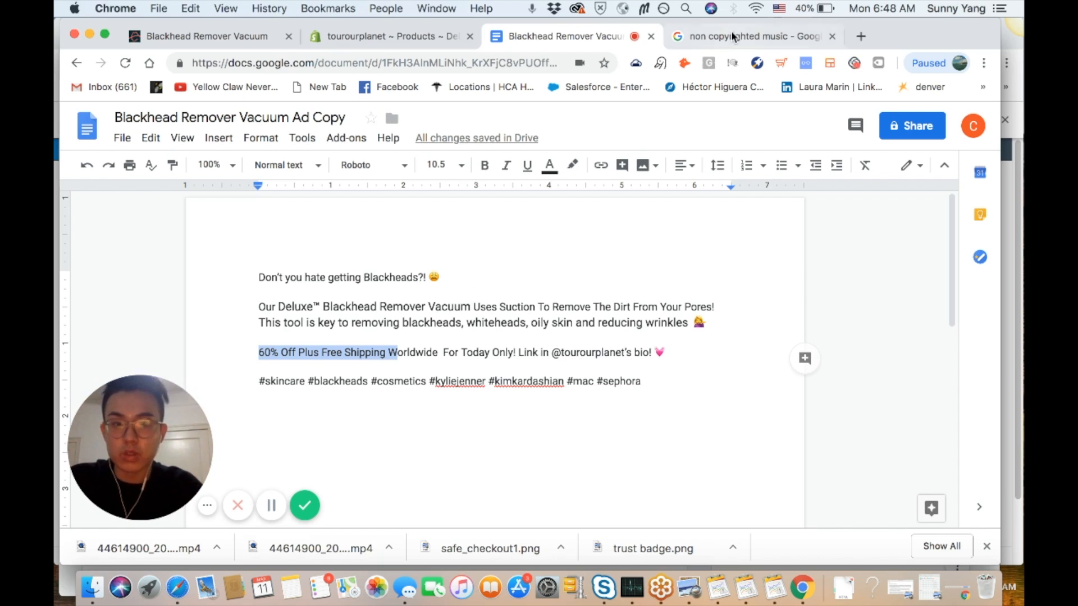
left_click(753, 36)
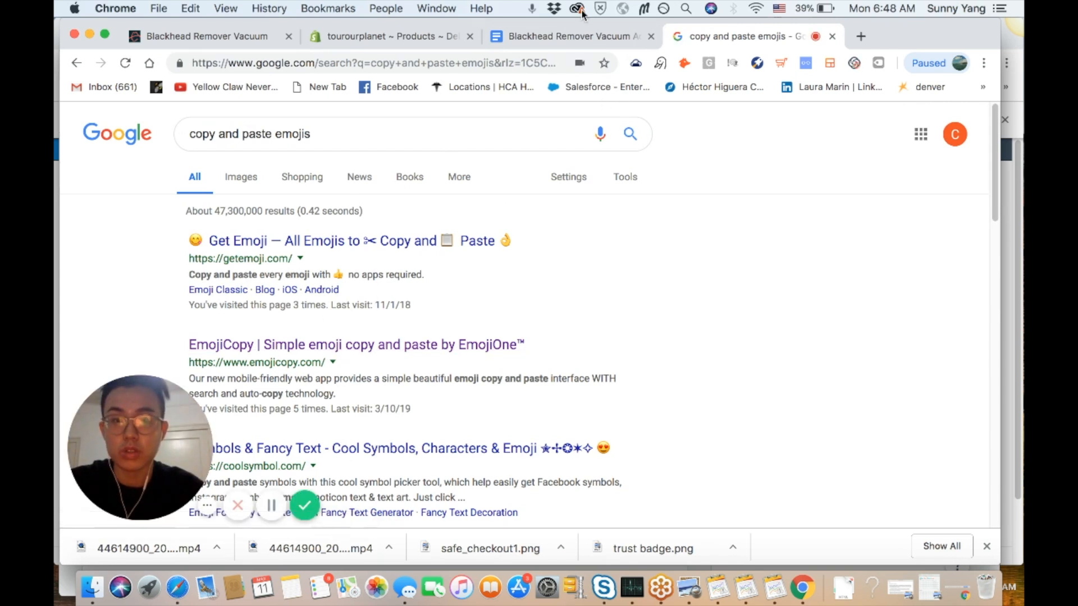
- Leave the copy-and-paste emoji results and return to the Ad Copy document
left_click(571, 36)
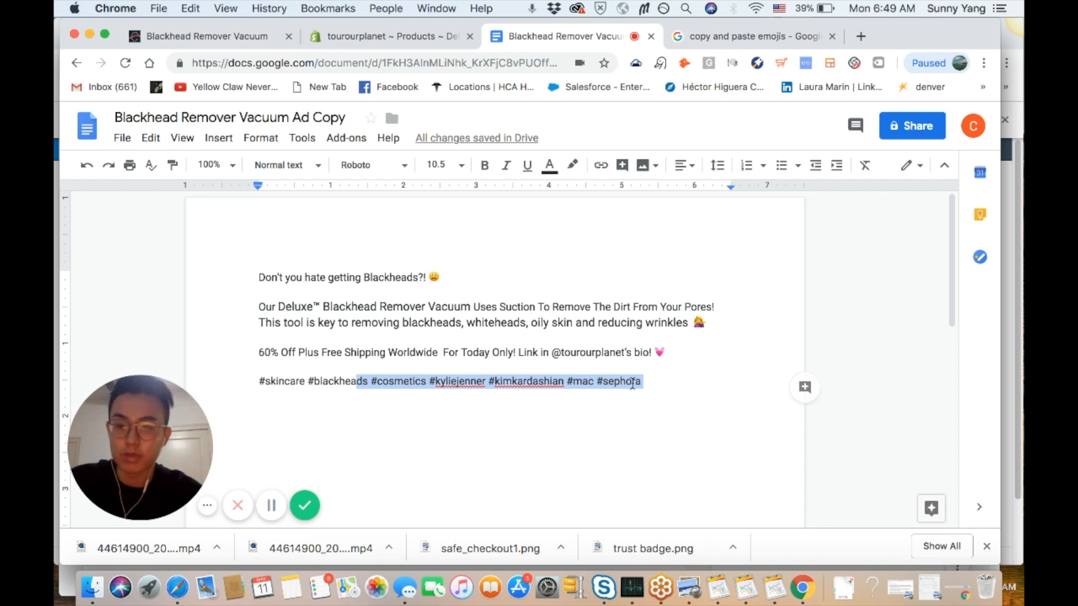
- Type ' #beauty' after #sephora at the end of the hashtag line
left_click(648, 382)
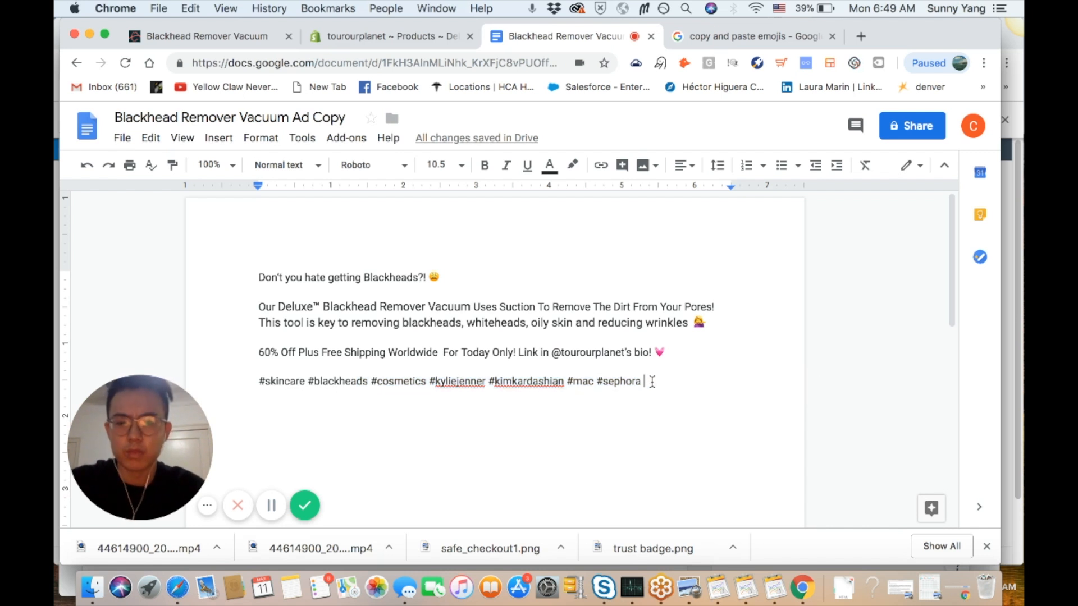
type("#beauty")
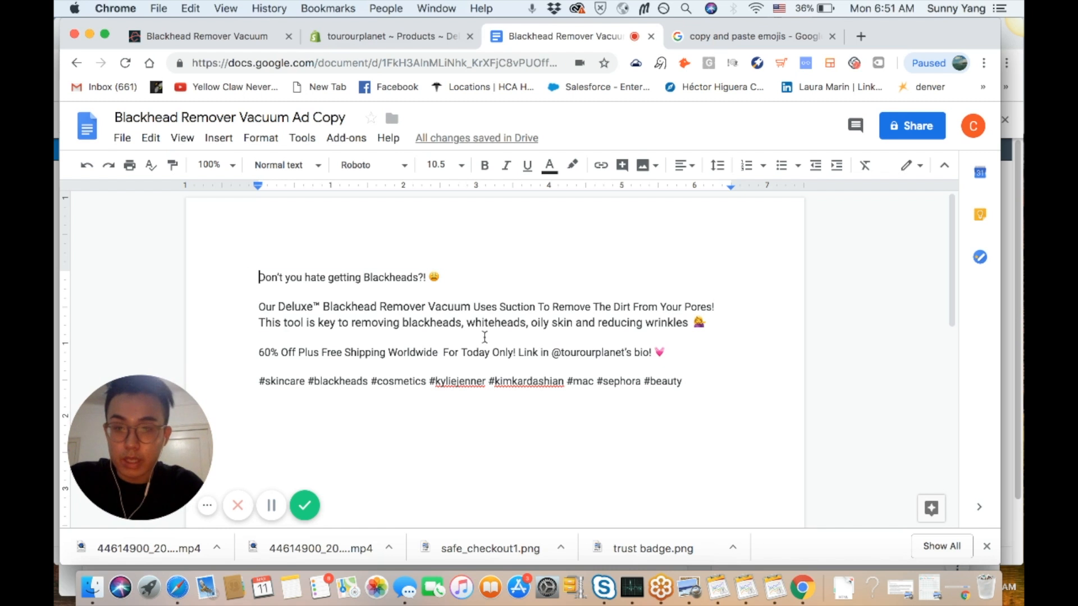
left_click_drag(259, 277, 687, 381)
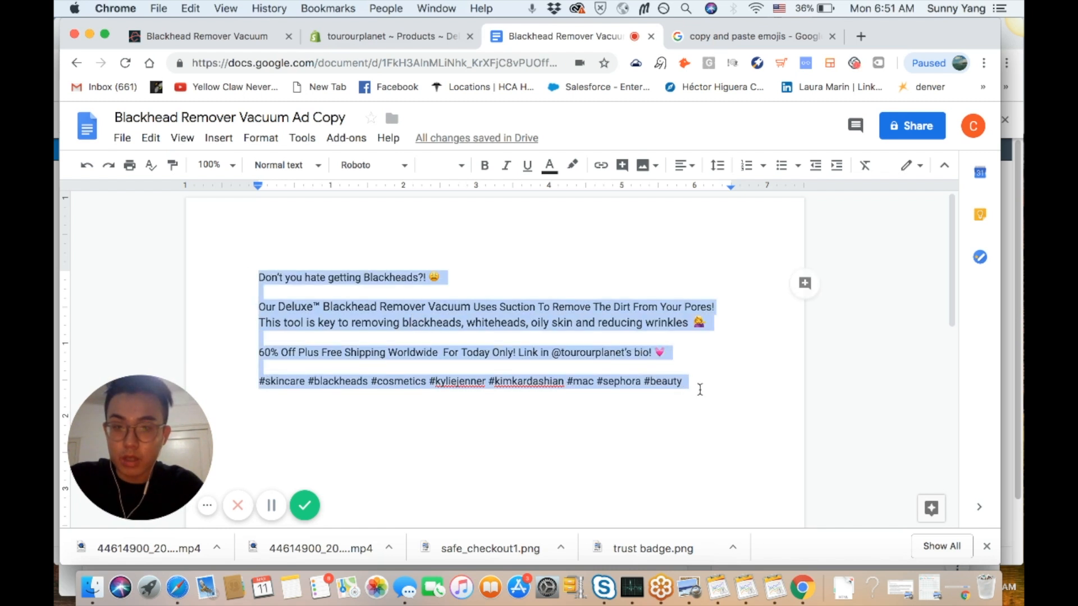
left_click(685, 382)
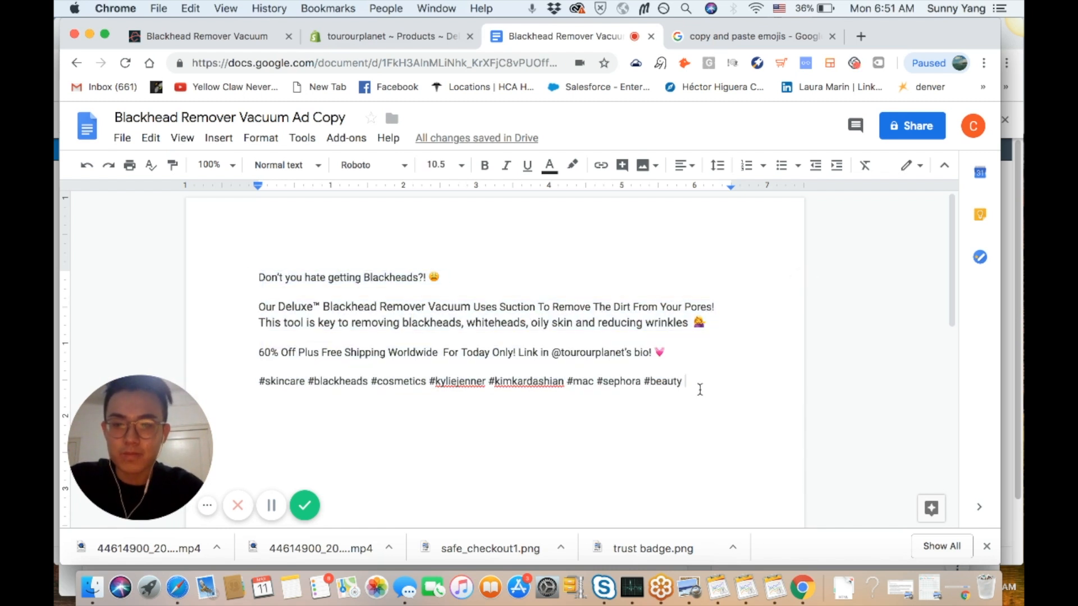